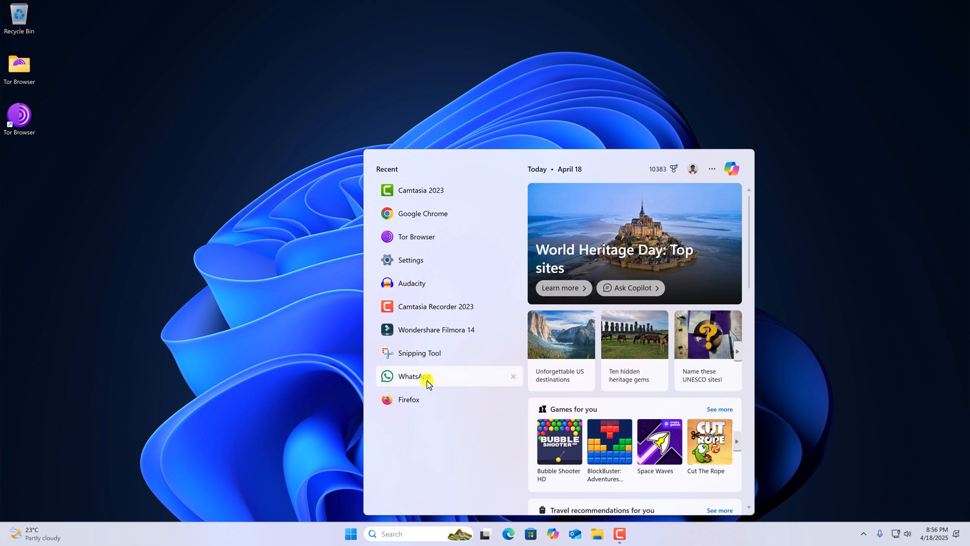
Start uninstalling WhatsApp from its Start menu options, then cancel the uninstall
right_click(412, 376)
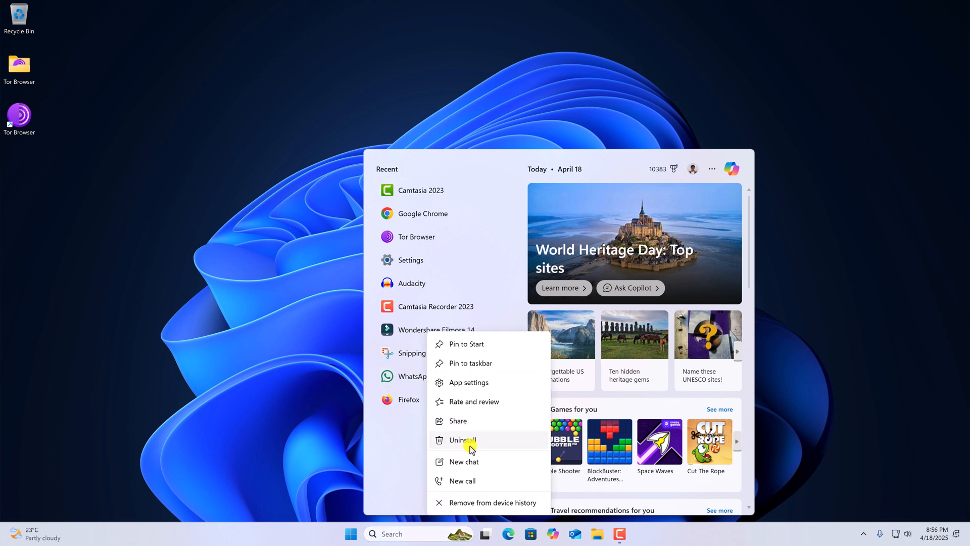
left_click(461, 440)
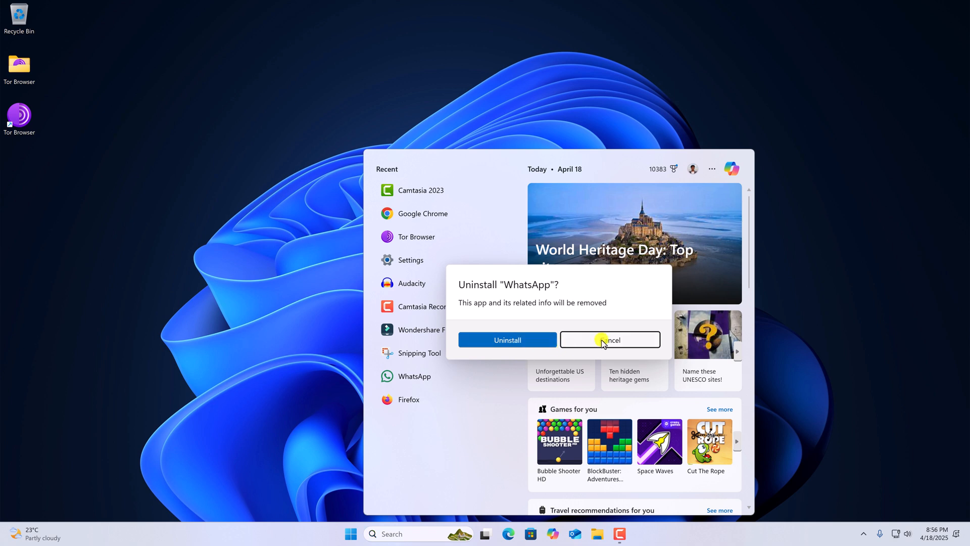
left_click(609, 340)
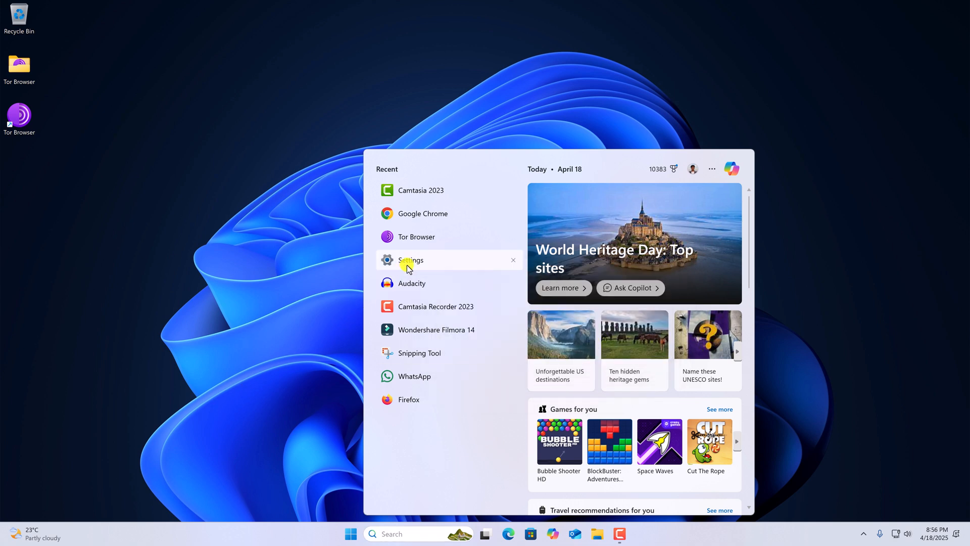
Review Installed apps in Settings, showing Audacity 3.7.3's actions, then close Settings
left_click(410, 260)
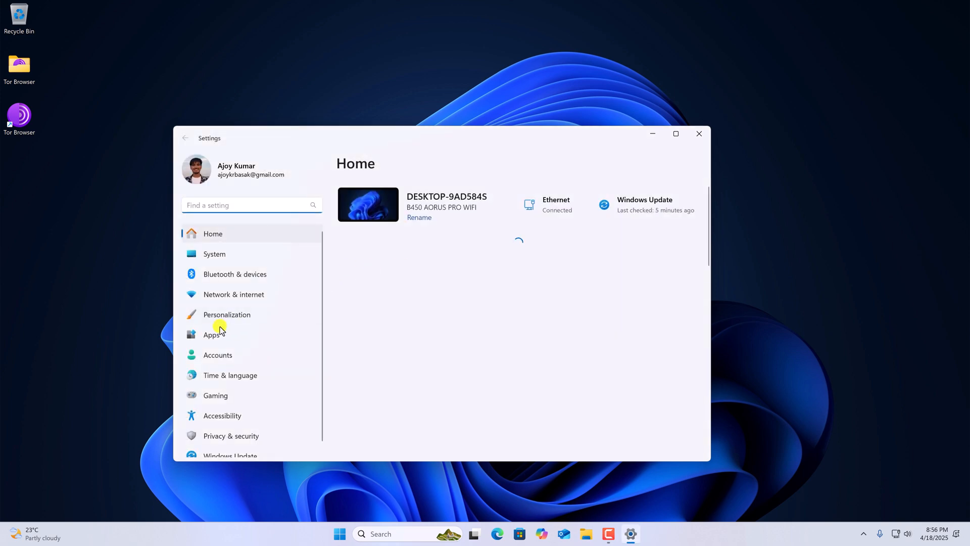
left_click(211, 334)
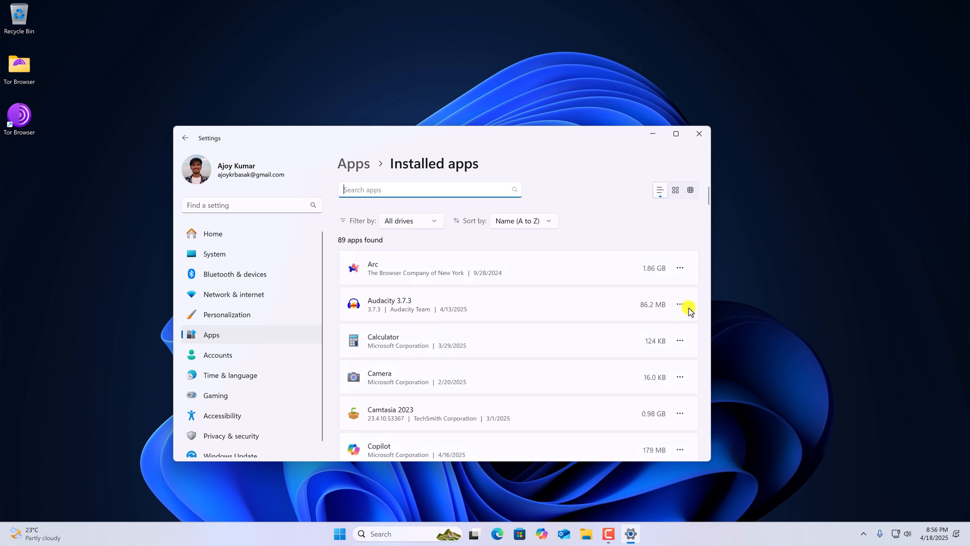
left_click(679, 304)
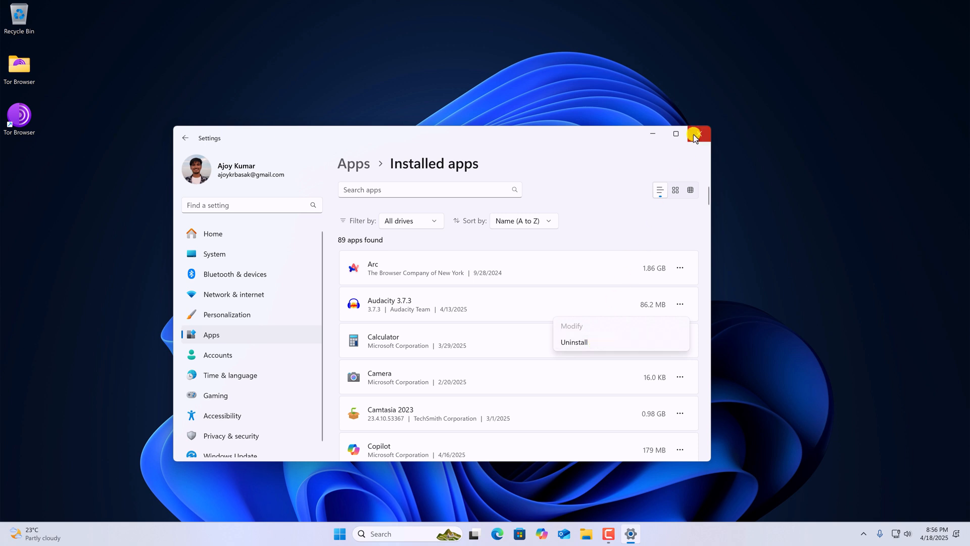
mouse_move(698, 133)
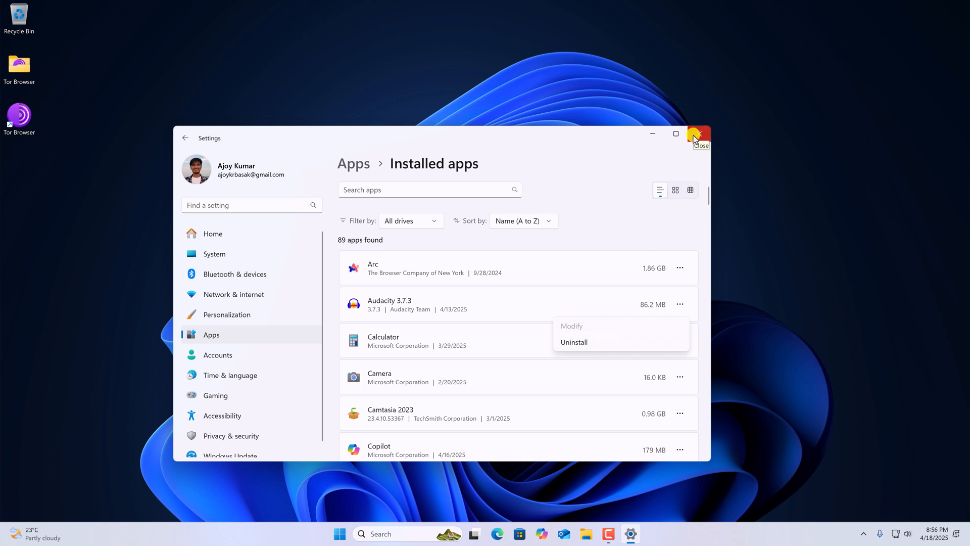
left_click(698, 135)
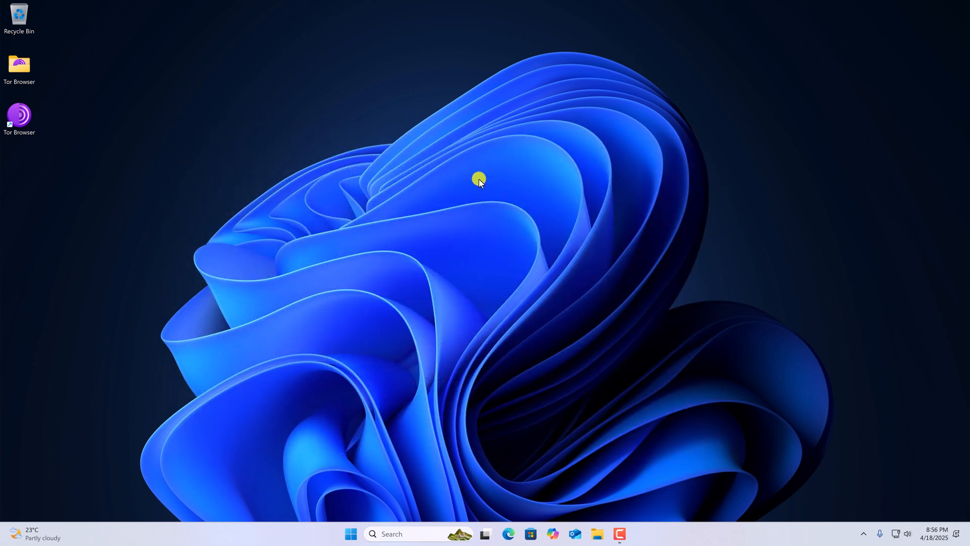
mouse_move(101, 93)
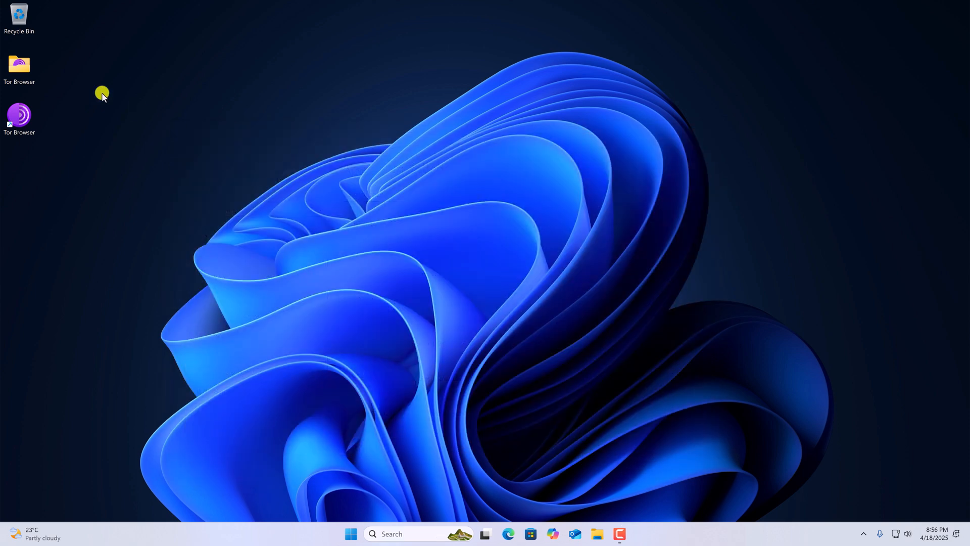
mouse_move(399, 199)
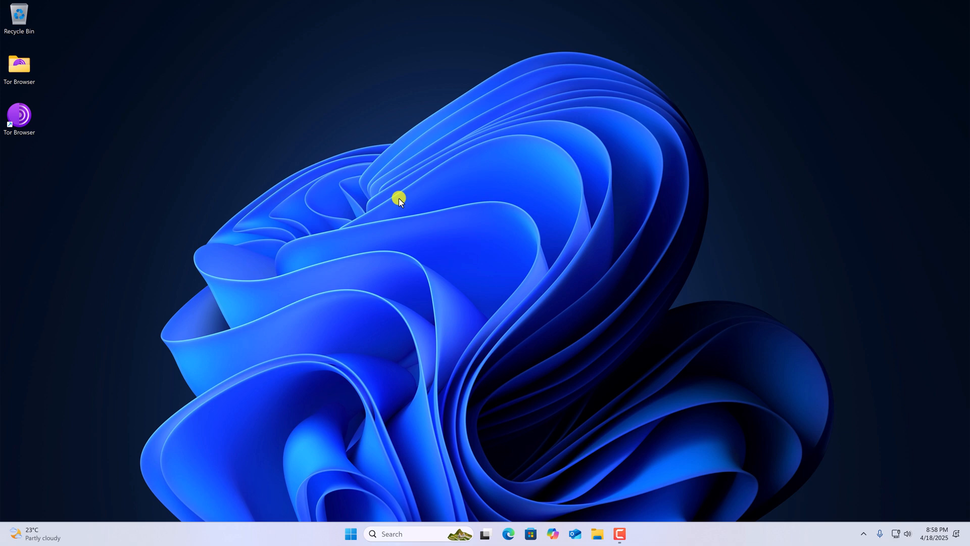
mouse_move(54, 81)
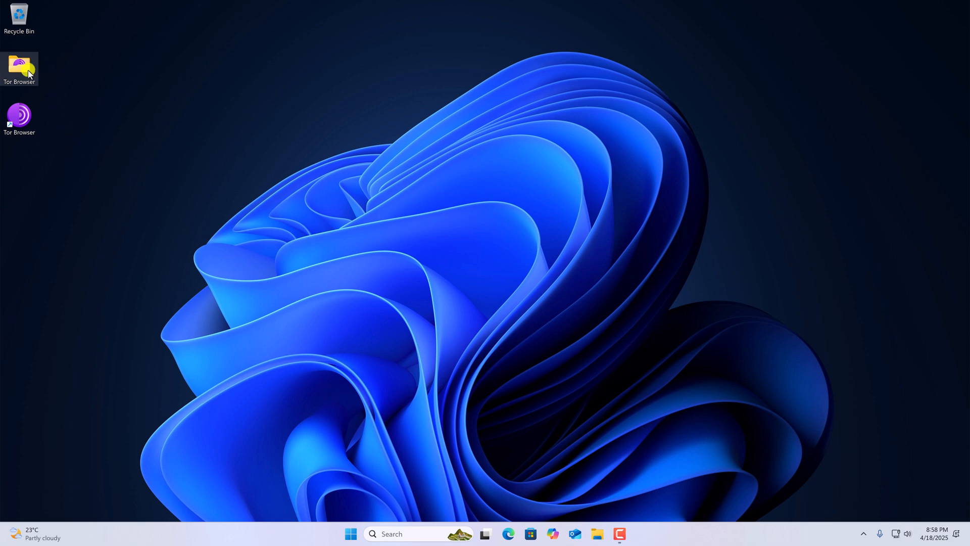
Delete the Tor Browser folder from the desktop via its context menu
right_click(19, 69)
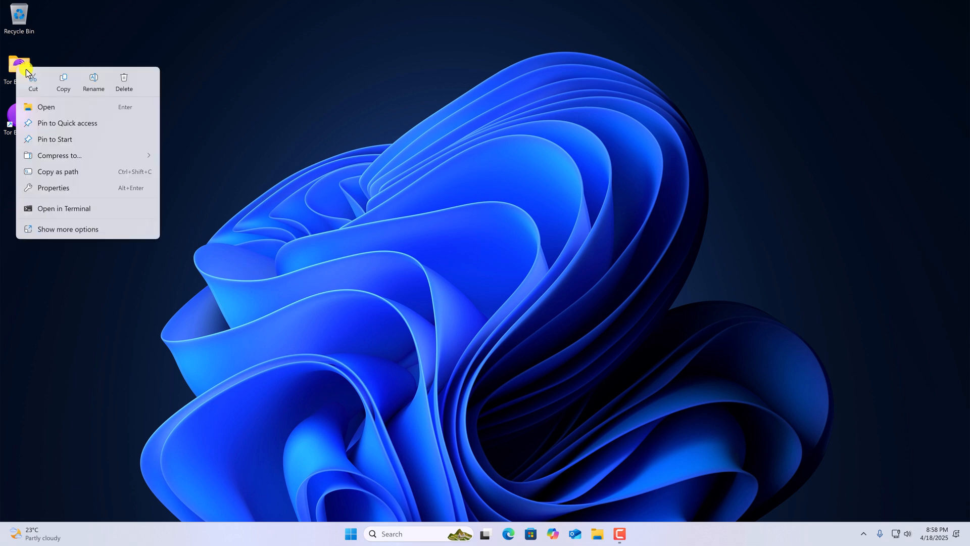
left_click(132, 83)
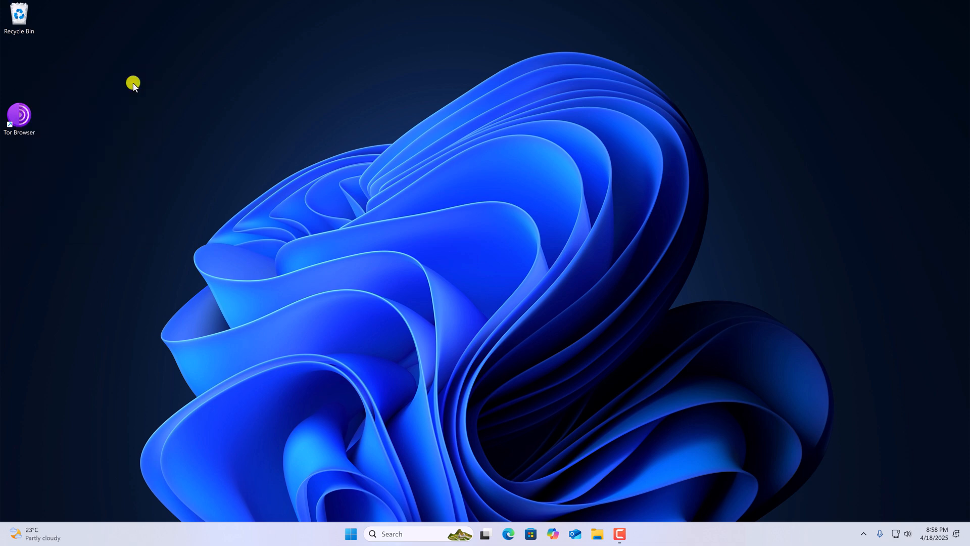
mouse_move(18, 13)
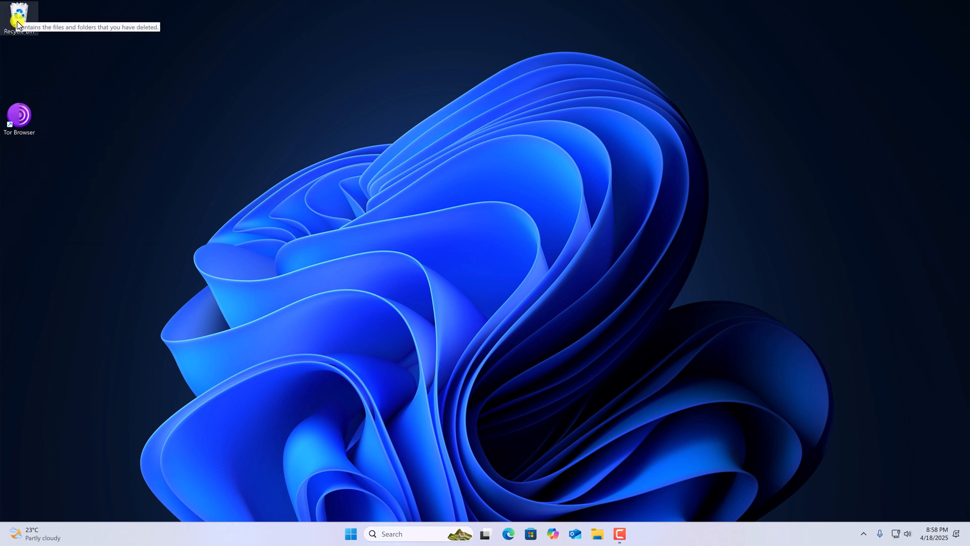
Empty the Recycle Bin, permanently removing the Tor Browser folder
double_click(19, 14)
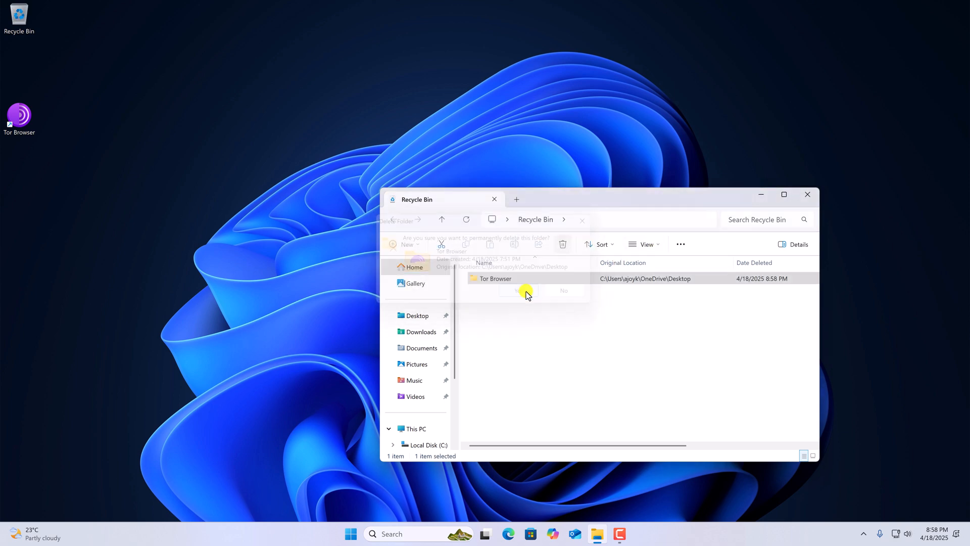
left_click(518, 292)
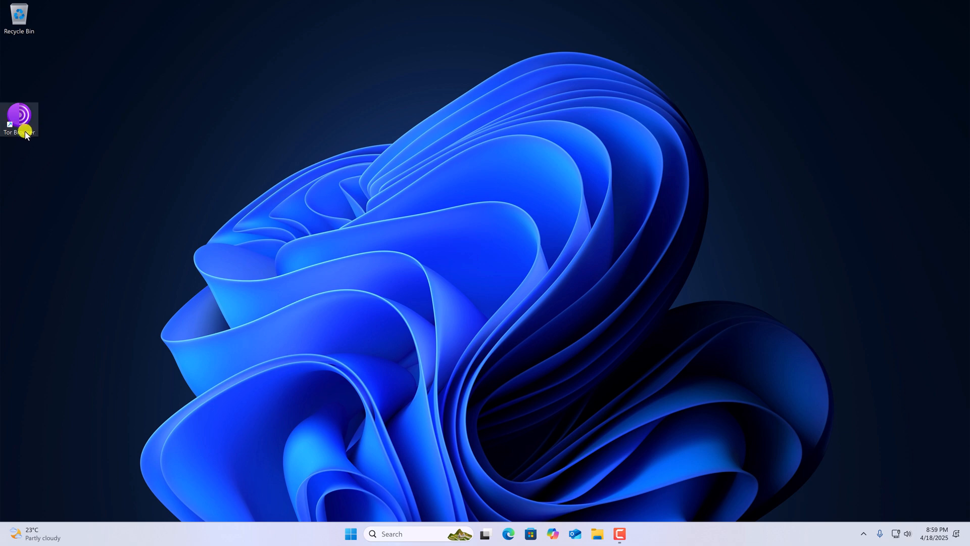
Launch the broken Tor Browser shortcut and agree to delete it
double_click(20, 118)
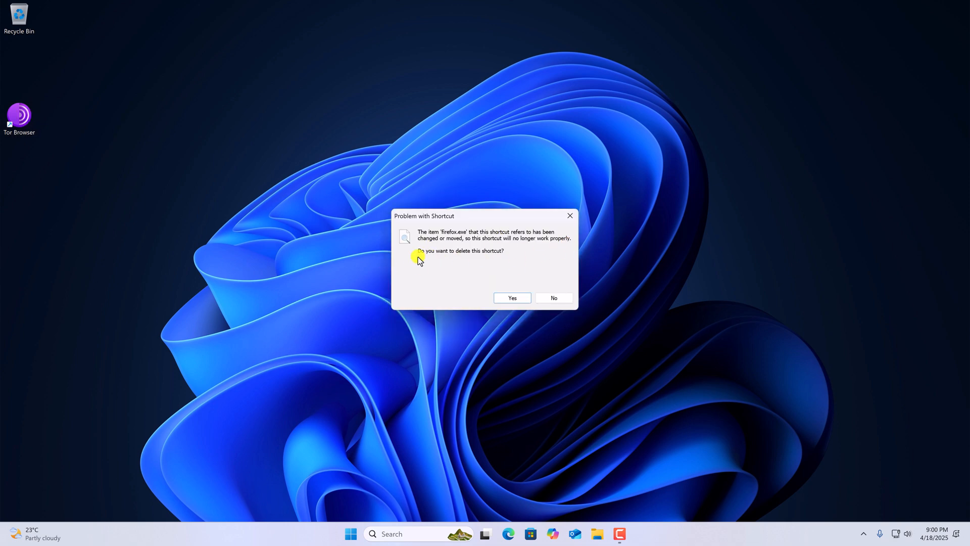
mouse_move(532, 277)
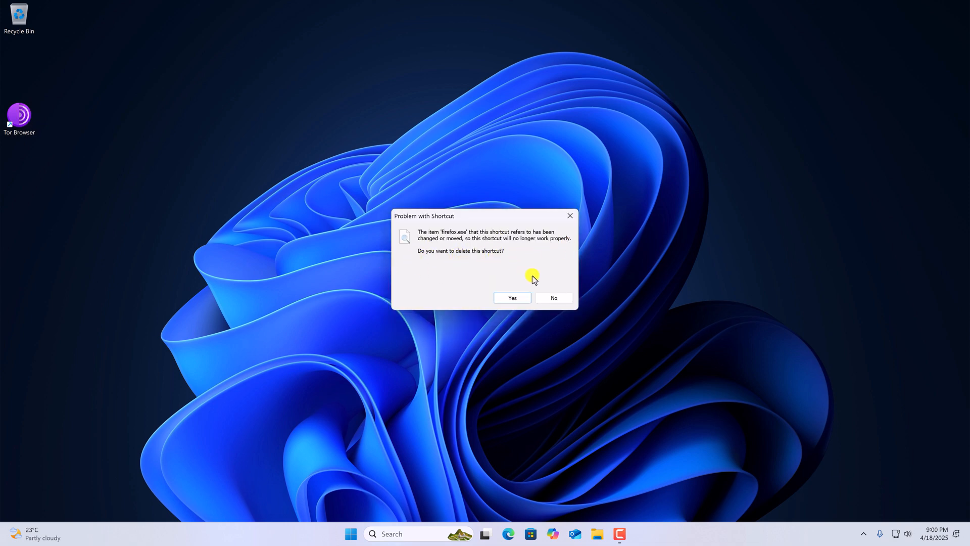
left_click(511, 298)
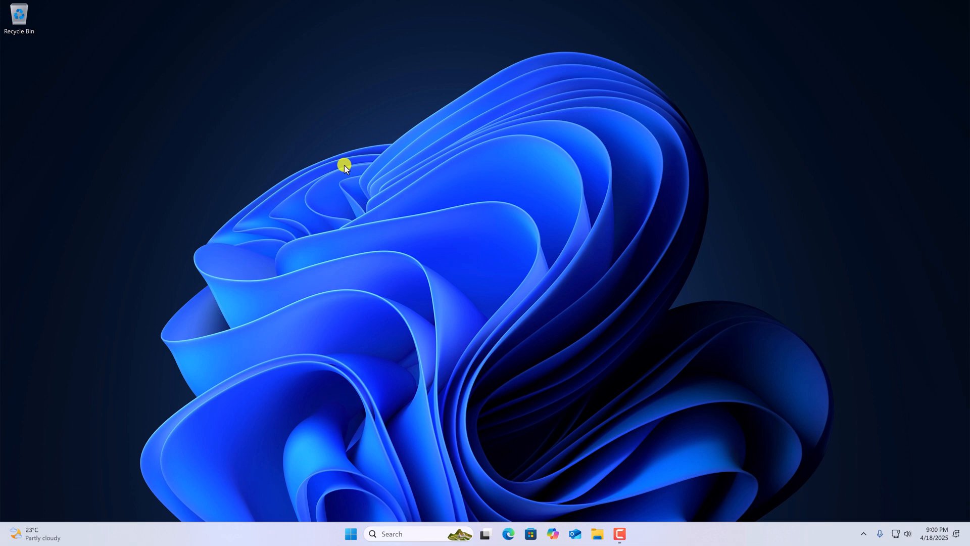
mouse_move(377, 187)
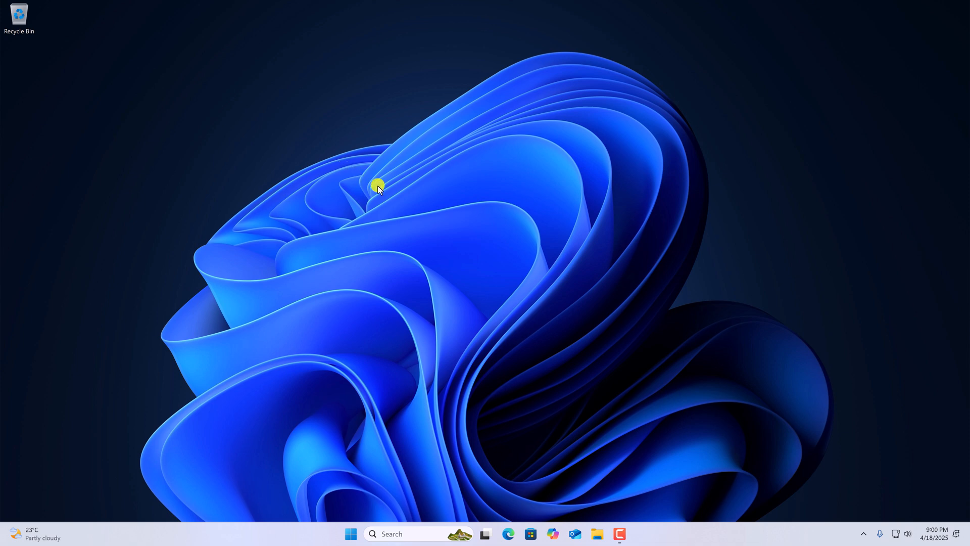